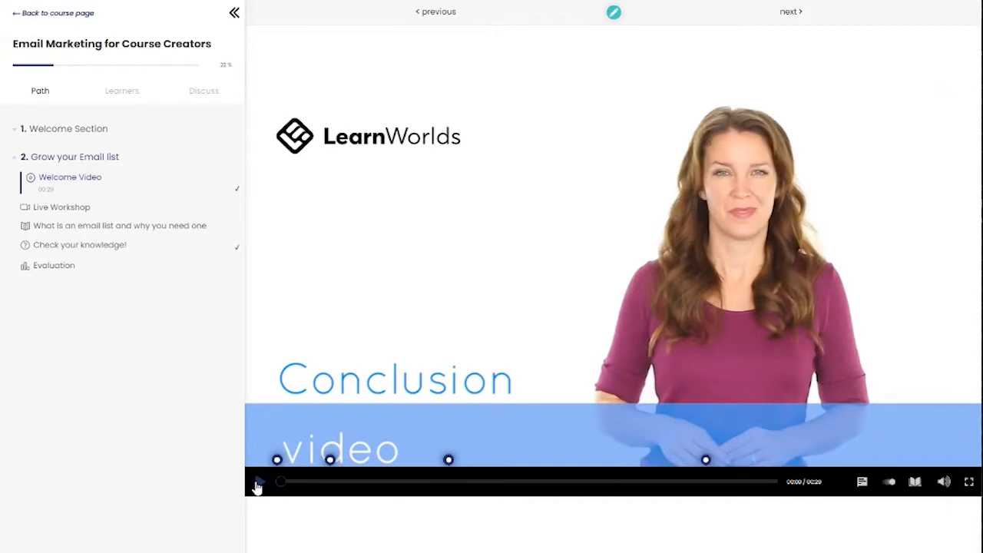
Play the Welcome Video with full transcript, view Ellen's bio, and continue to the ebook
left_click(258, 482)
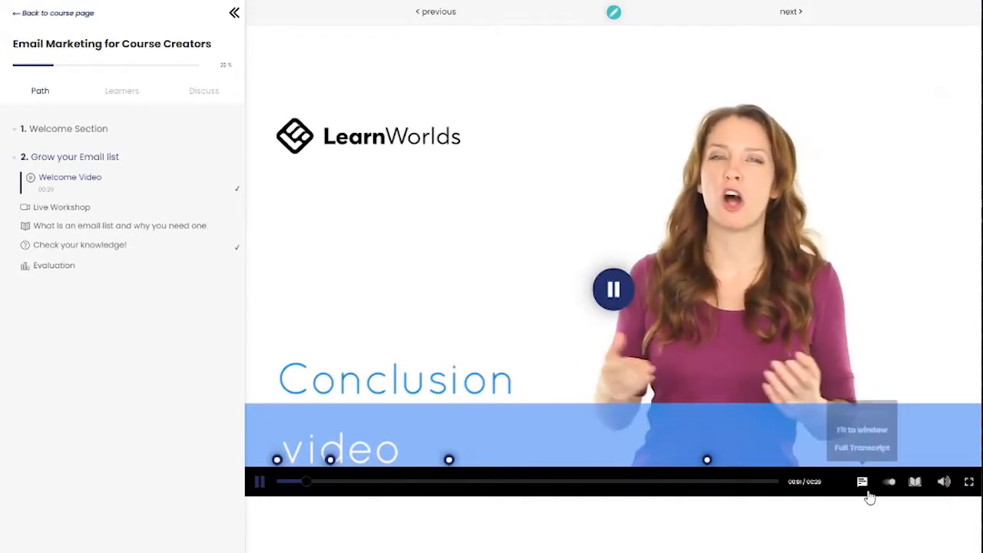
left_click(861, 481)
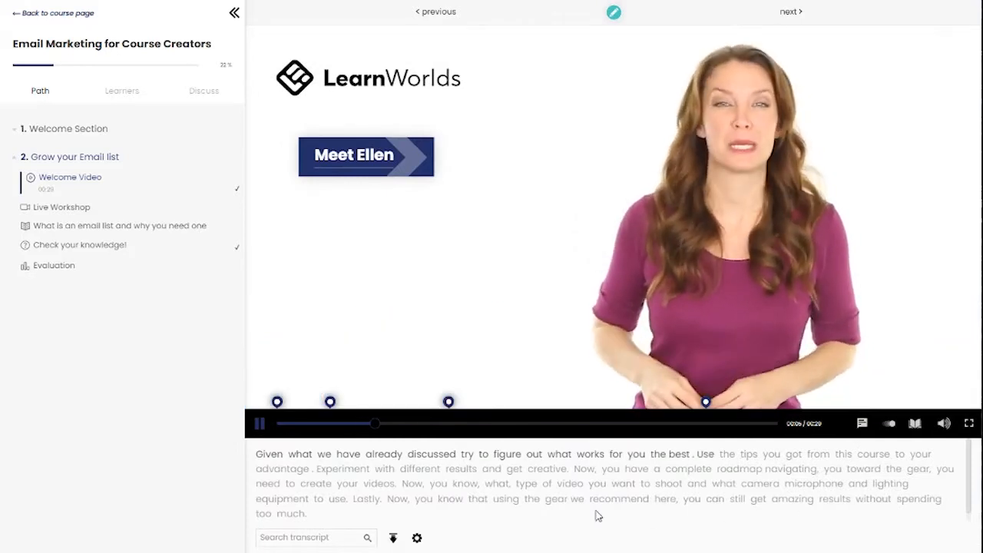
left_click(354, 155)
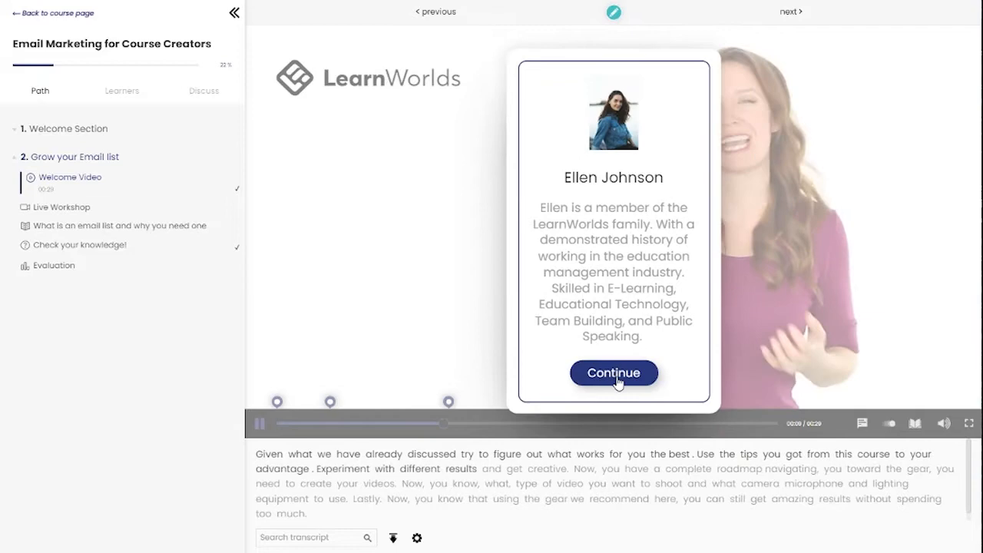
left_click(613, 372)
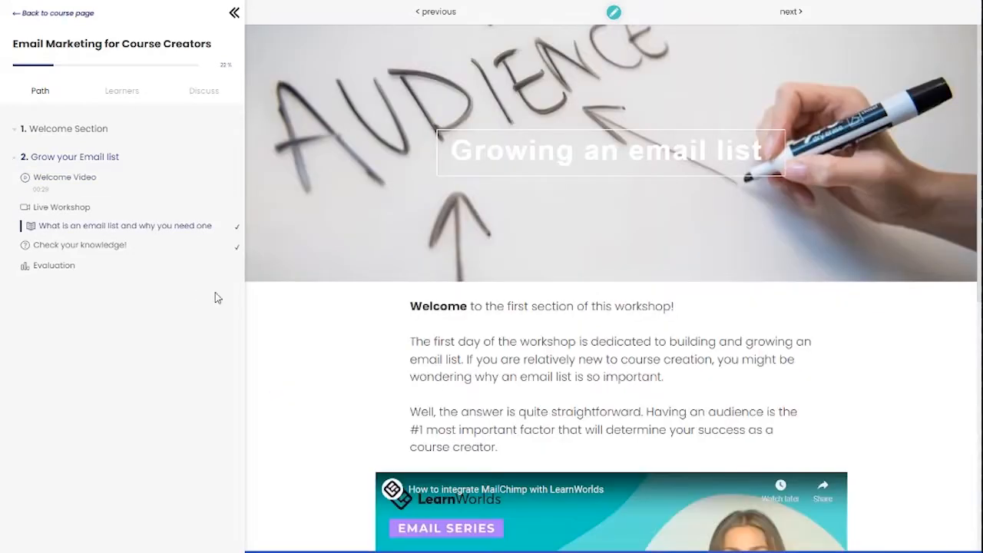
Scroll the email list ebook, add a 'Must remember' note by the goals, and open the quiz
scroll("down", 3)
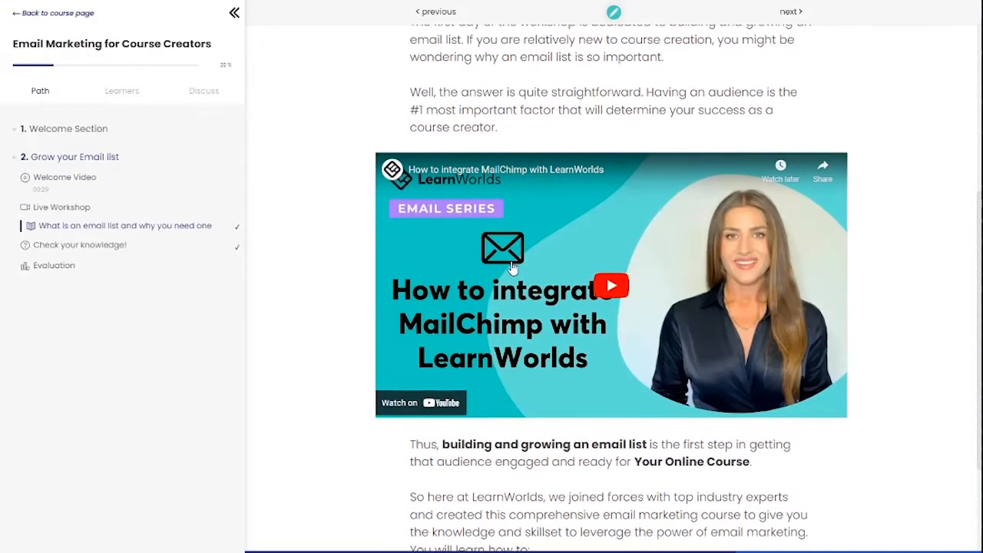
scroll("down", 3)
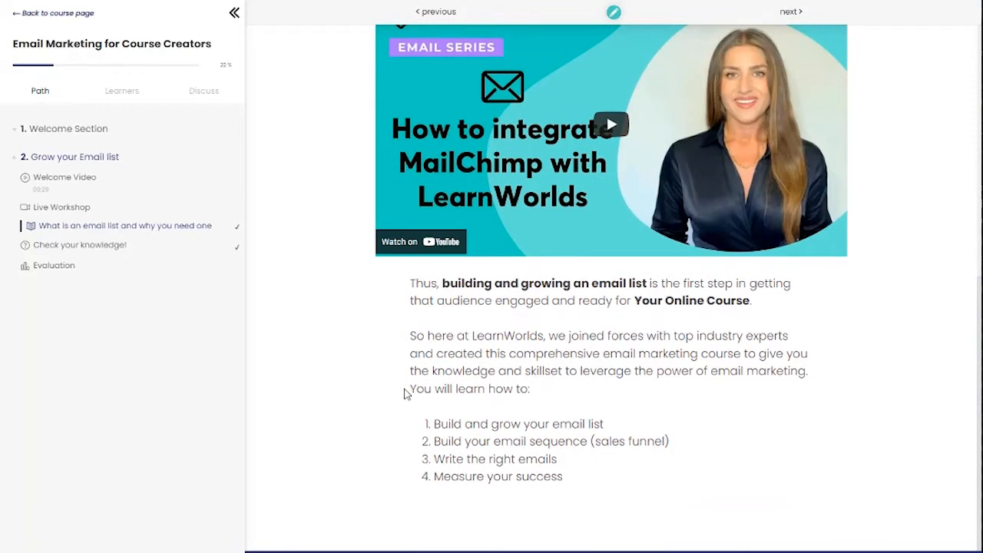
double_click(469, 388)
type("Must remember")
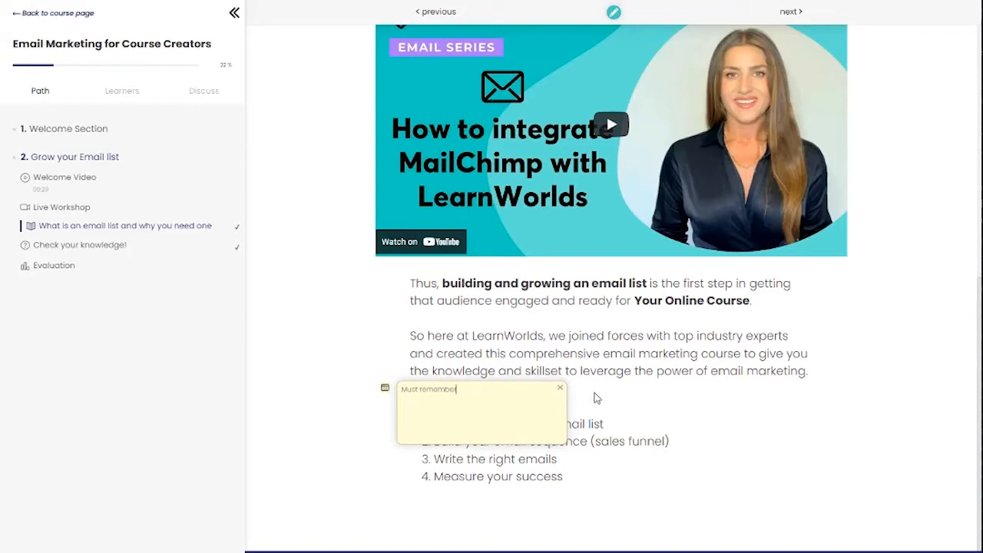
left_click(85, 244)
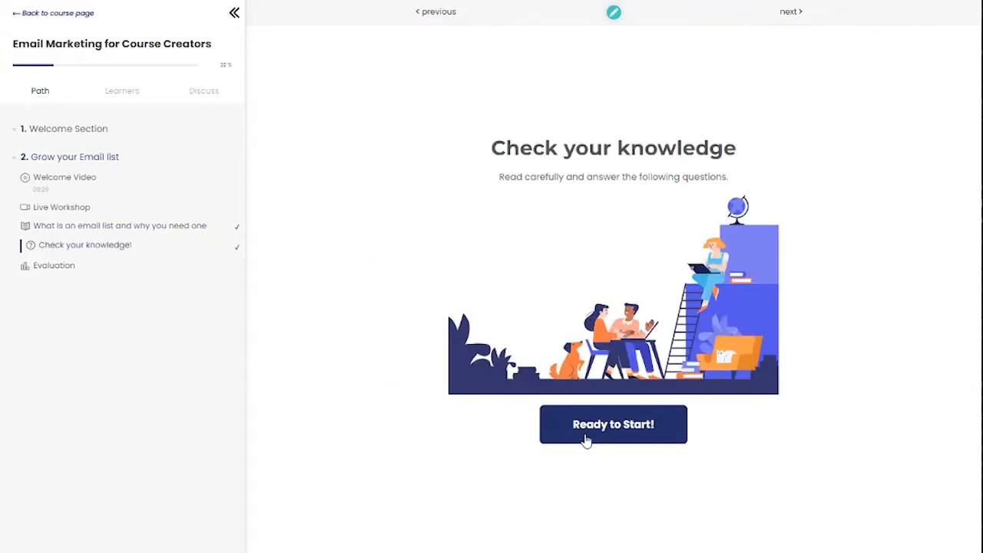
Start the Check your knowledge quiz and answer 'All of the above'
left_click(613, 424)
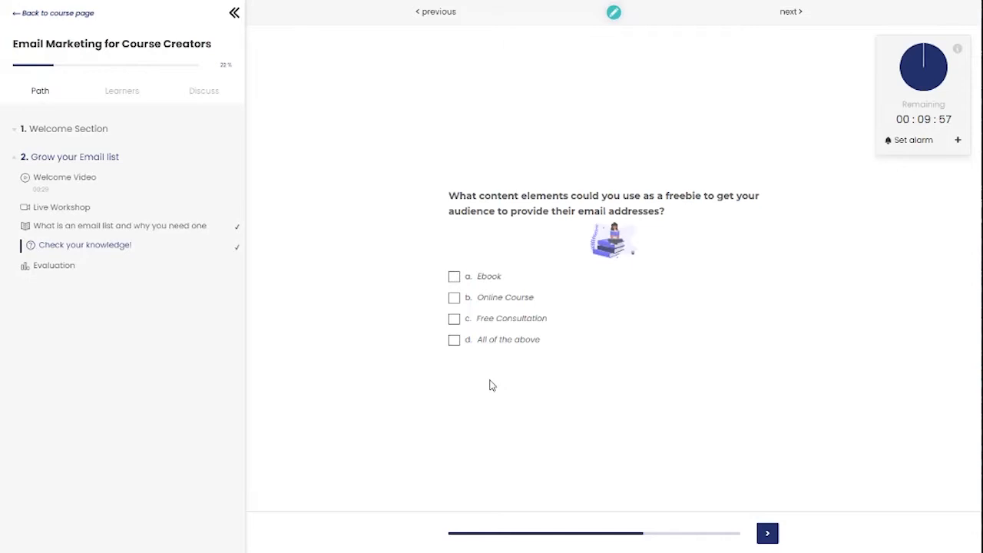
left_click(453, 340)
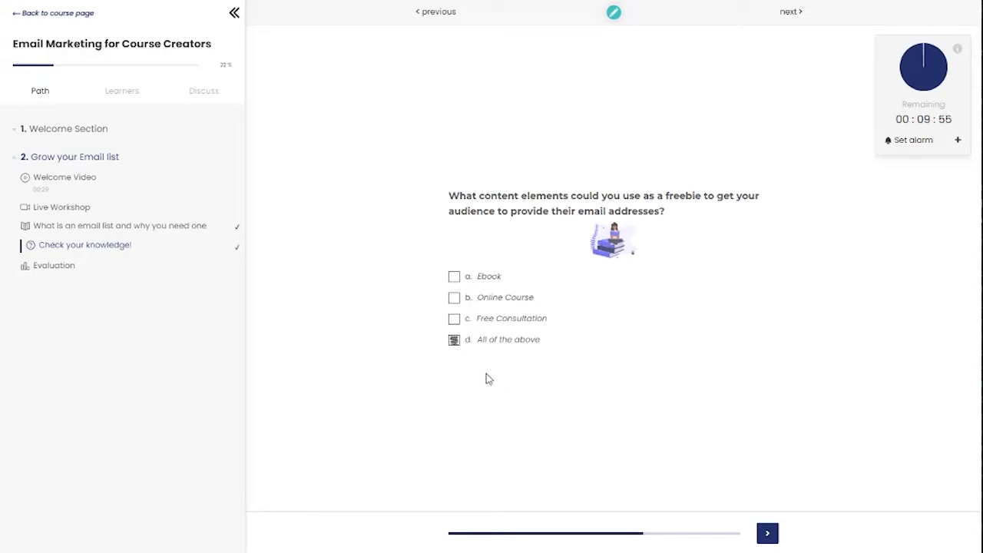
left_click(766, 533)
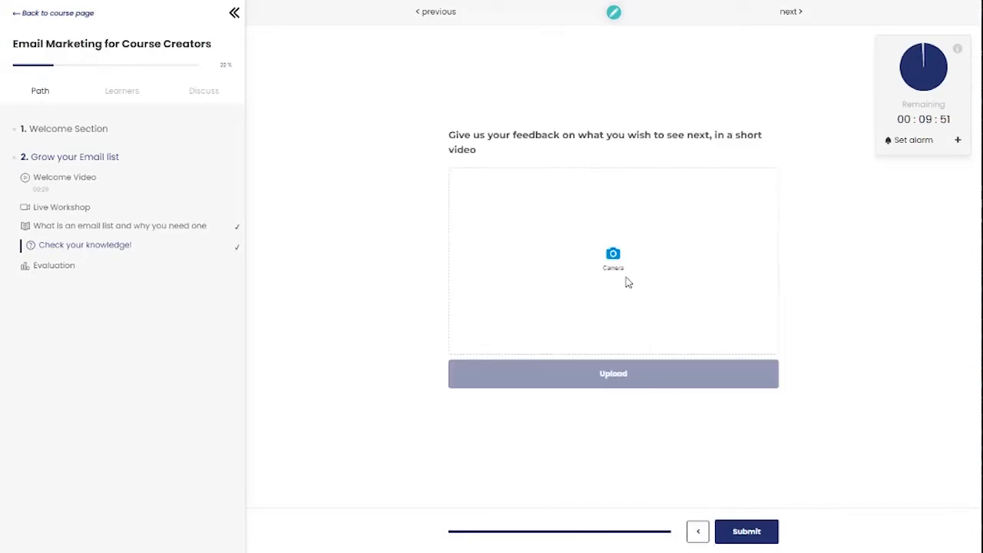
Upload a camera photo as feedback, submit the quiz, and go to Evaluation
left_click(613, 258)
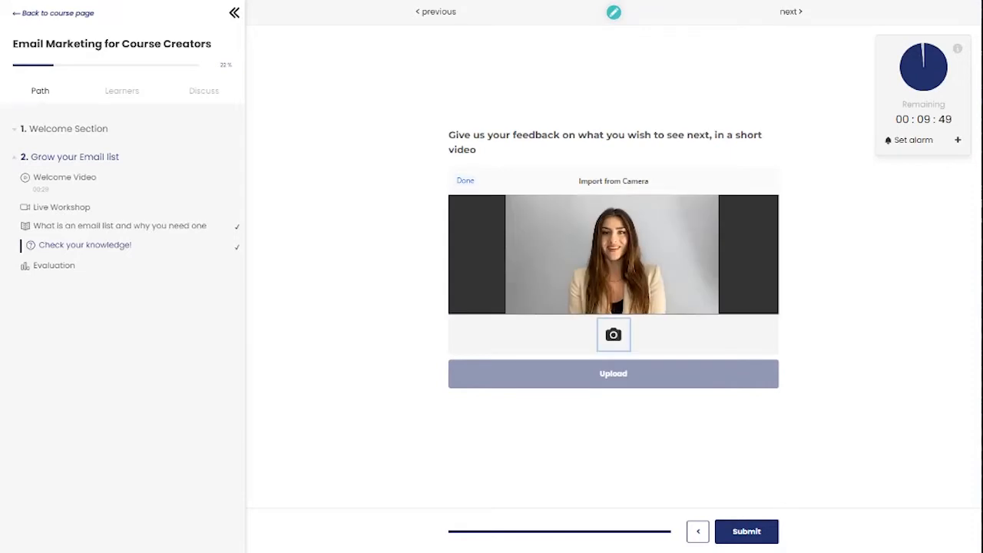
left_click(613, 334)
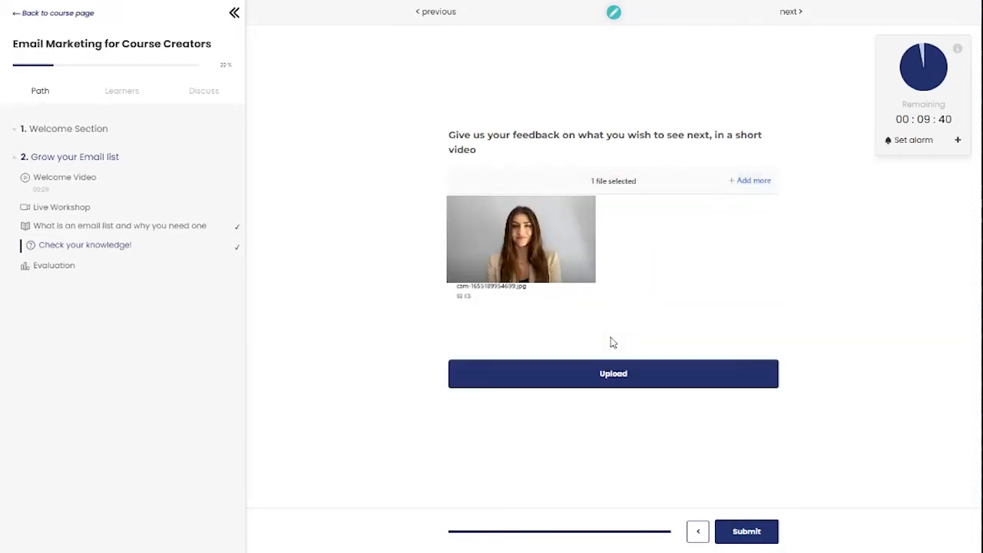
left_click(612, 374)
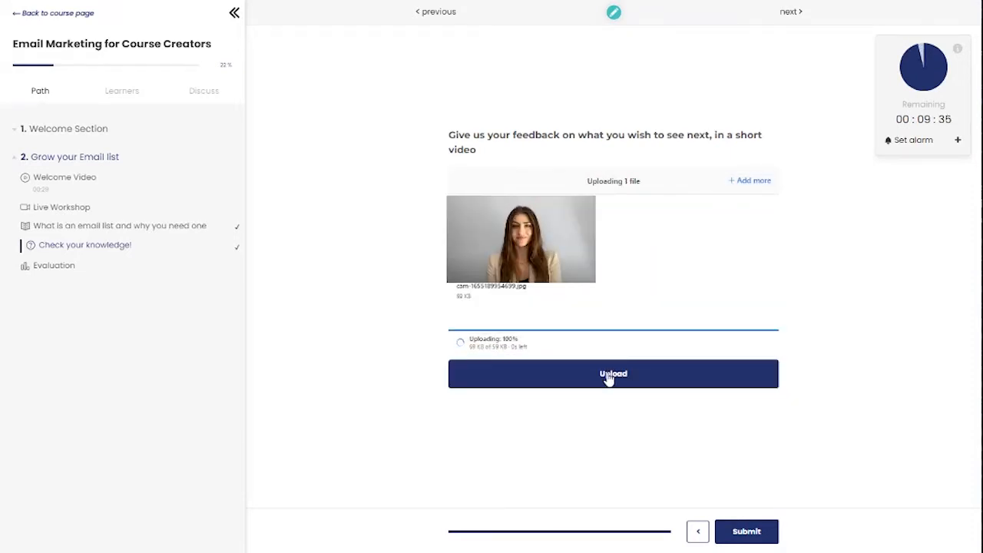
left_click(613, 373)
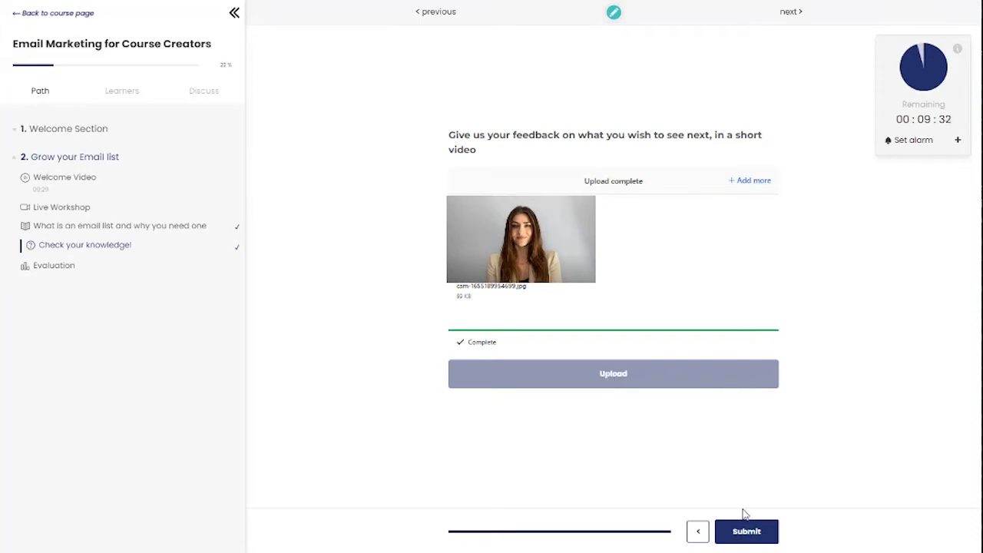
left_click(745, 530)
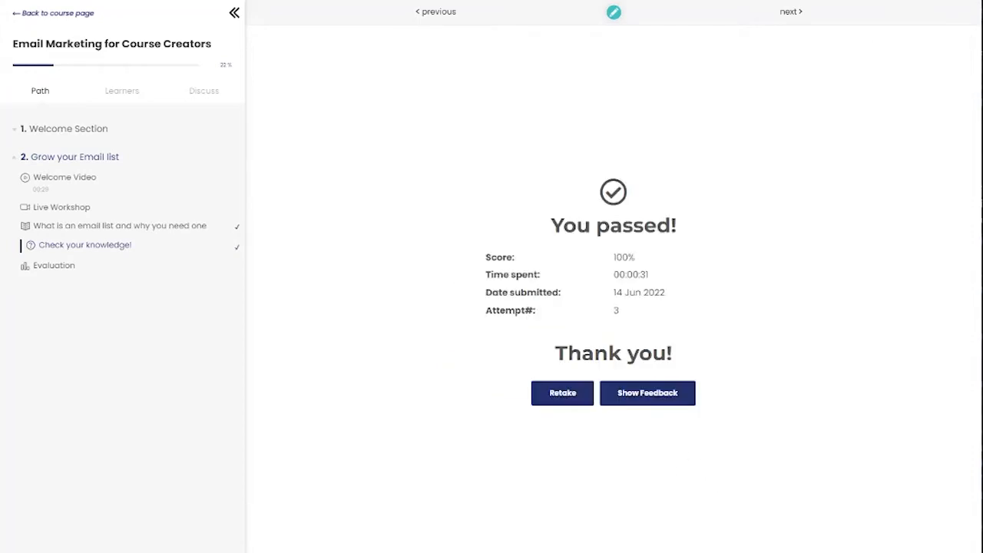
left_click(54, 265)
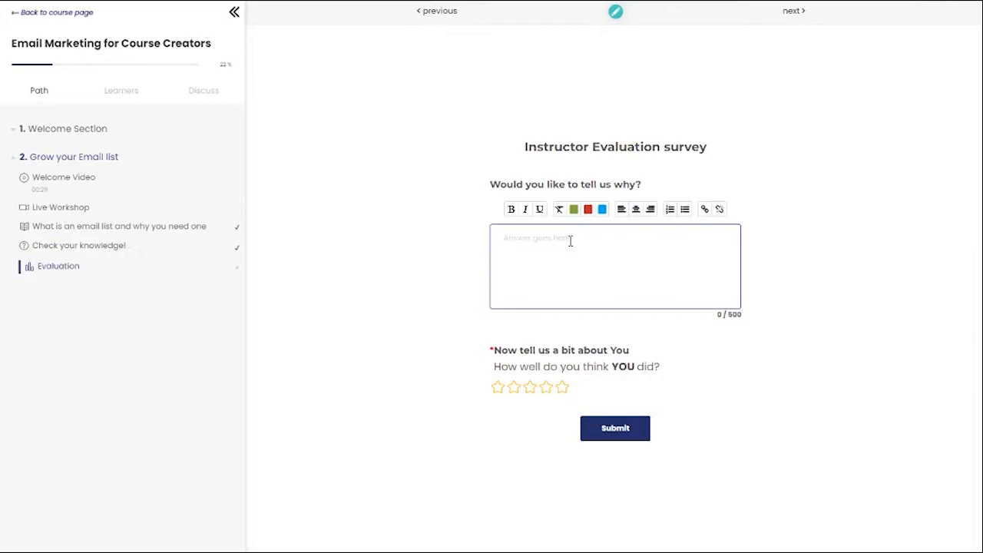
Enter 'Mrs Bro' in the evaluation and submit it with a five-star rating
type("Mrs Bro")
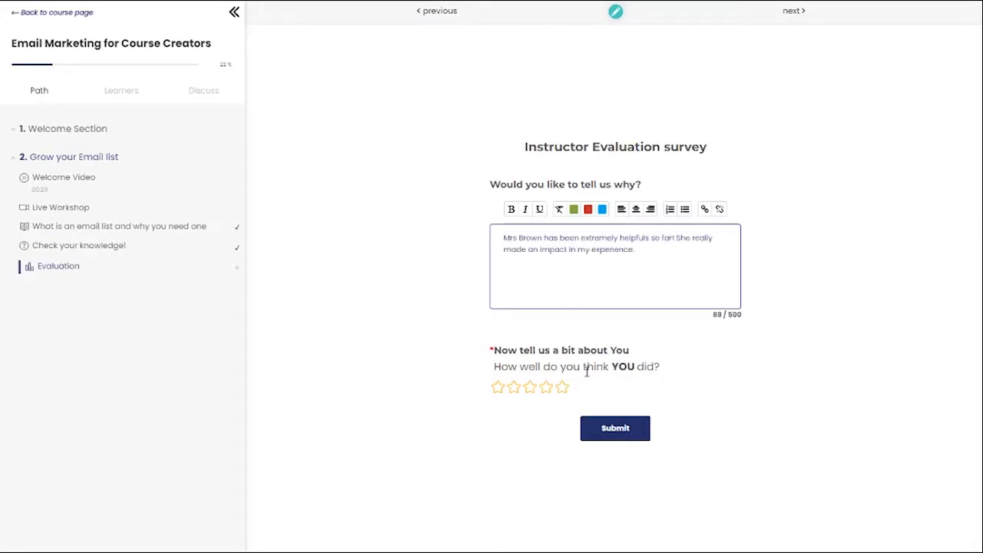
left_click(562, 386)
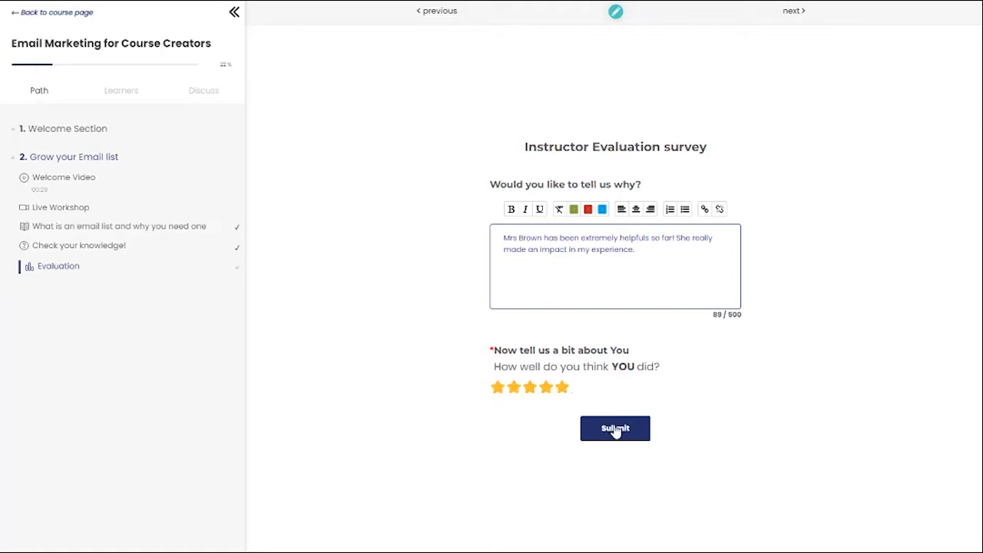
left_click(614, 428)
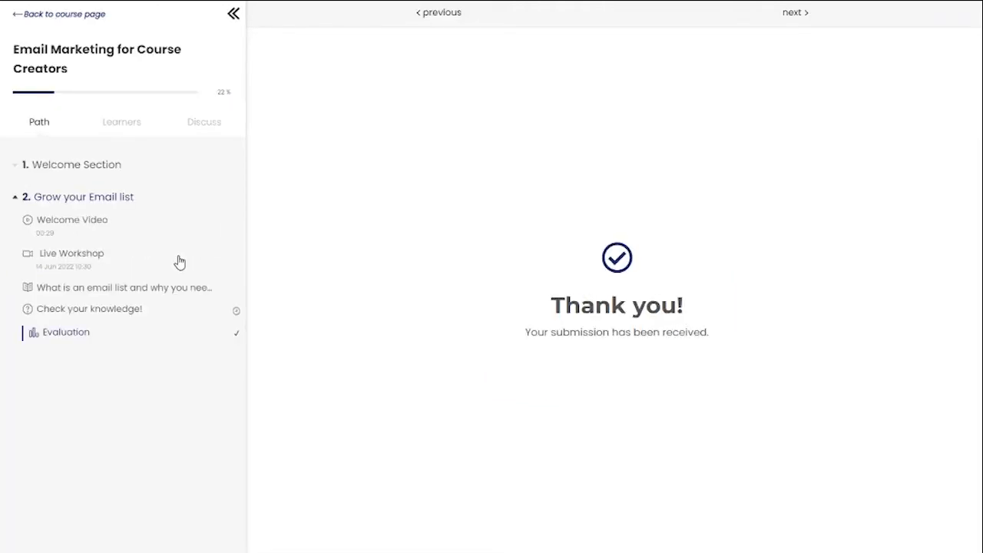
Open the Live Workshop activity and join its live session
left_click(71, 253)
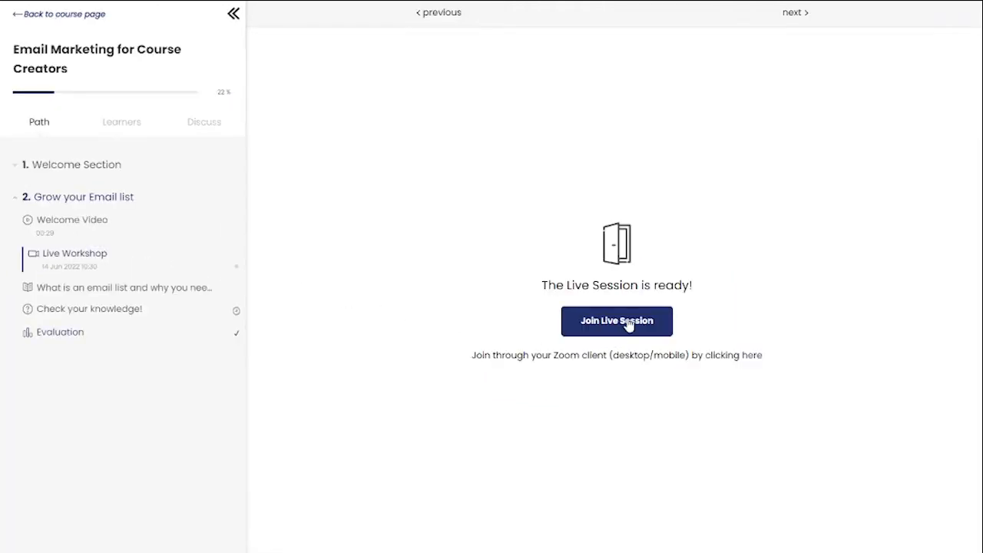
left_click(617, 320)
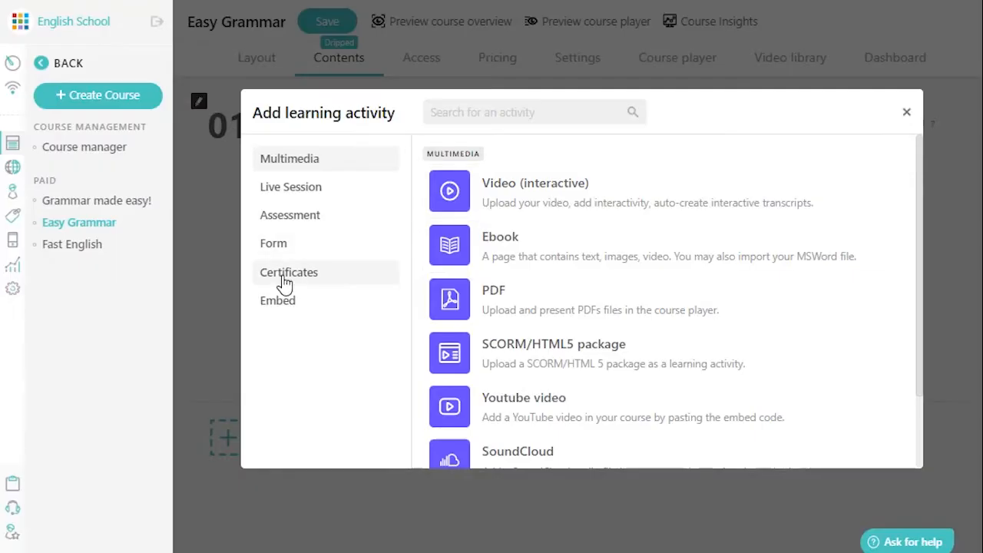
Browse the Certificates, Multimedia, Embed and Live Session activity categories
left_click(288, 272)
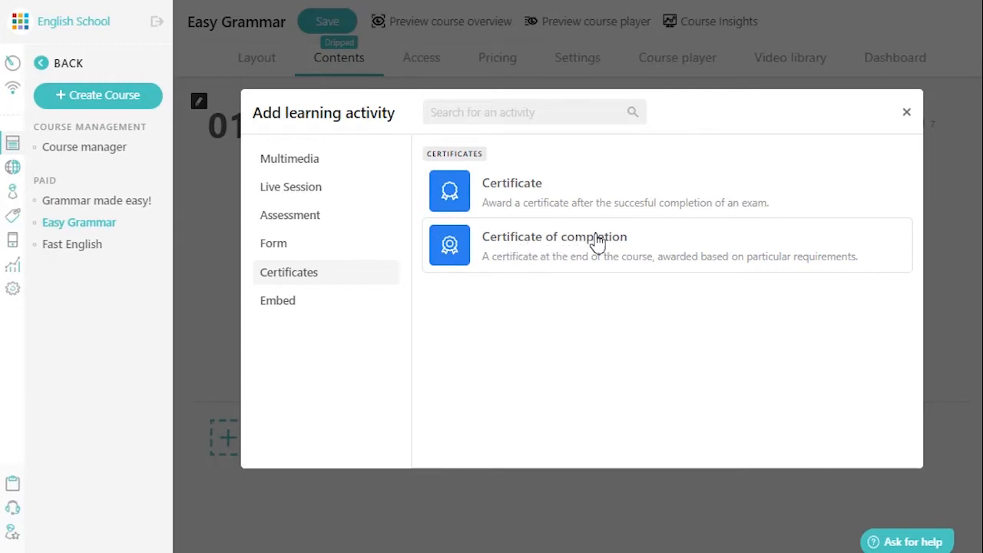
mouse_move(554, 211)
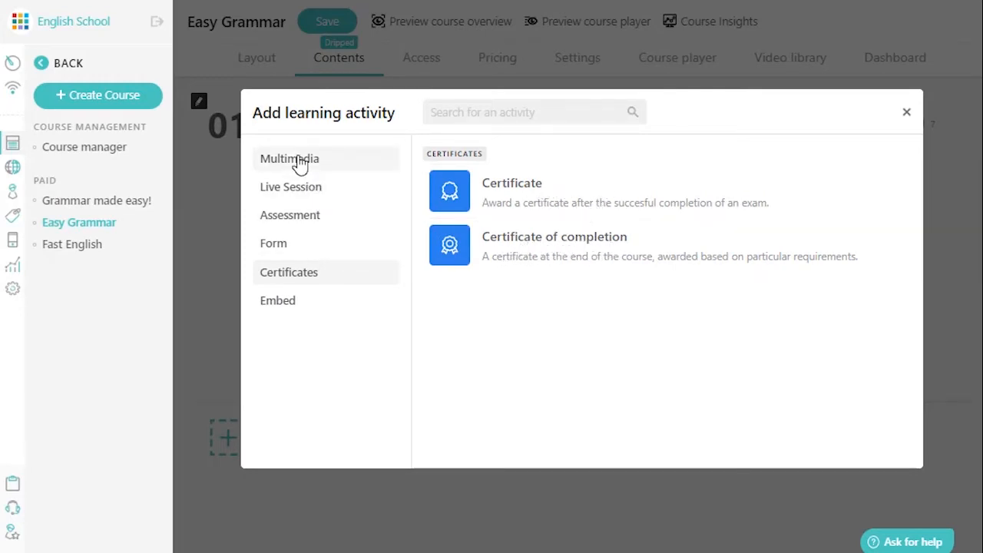
left_click(289, 158)
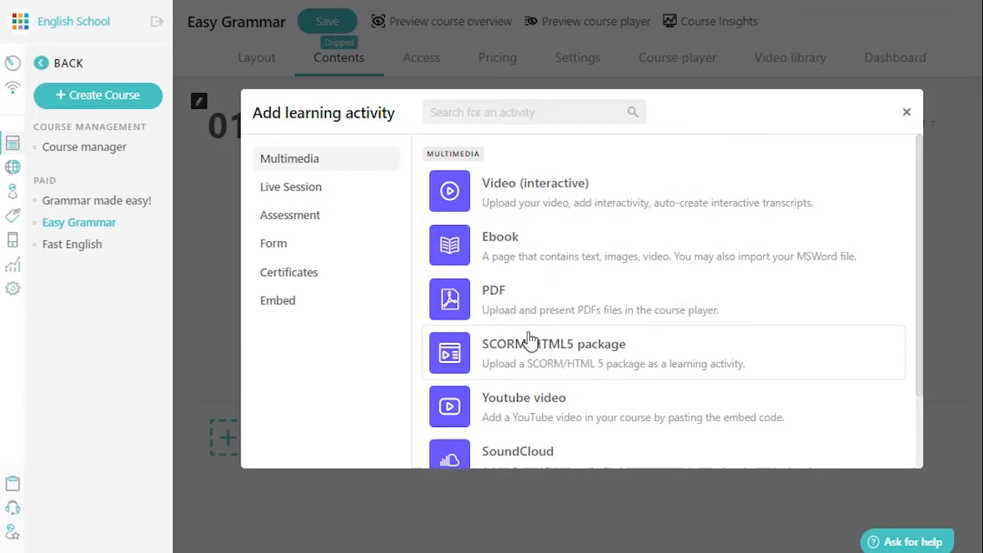
left_click(277, 300)
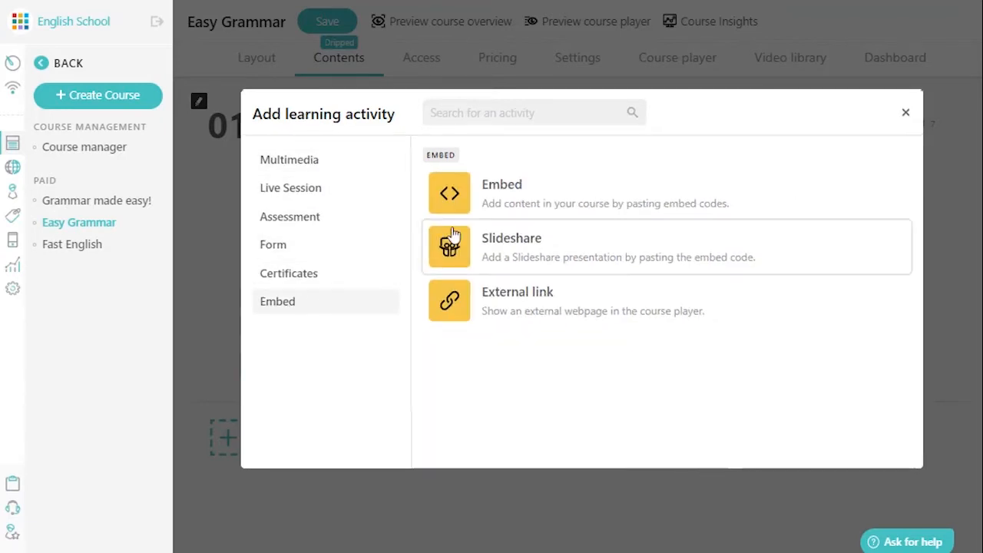
mouse_move(360, 191)
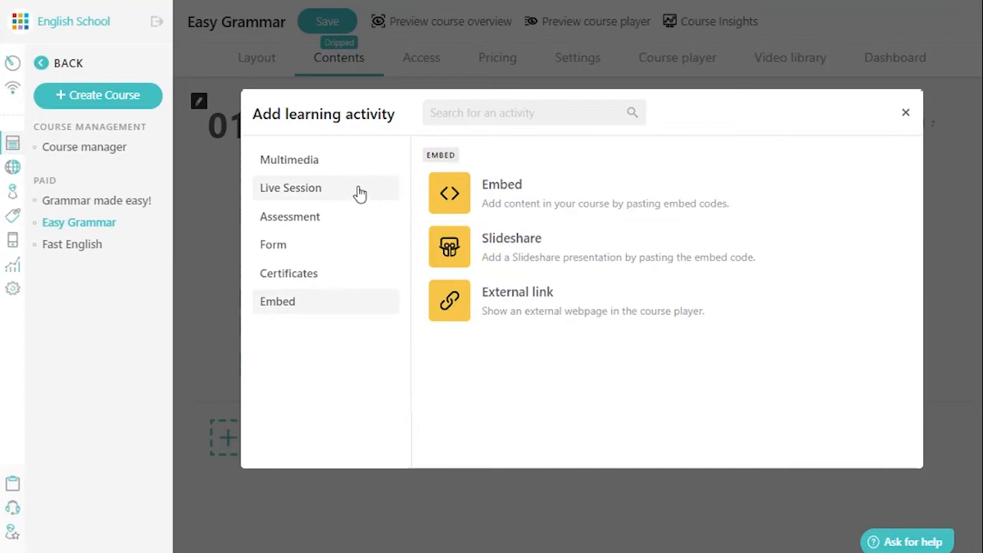
left_click(289, 159)
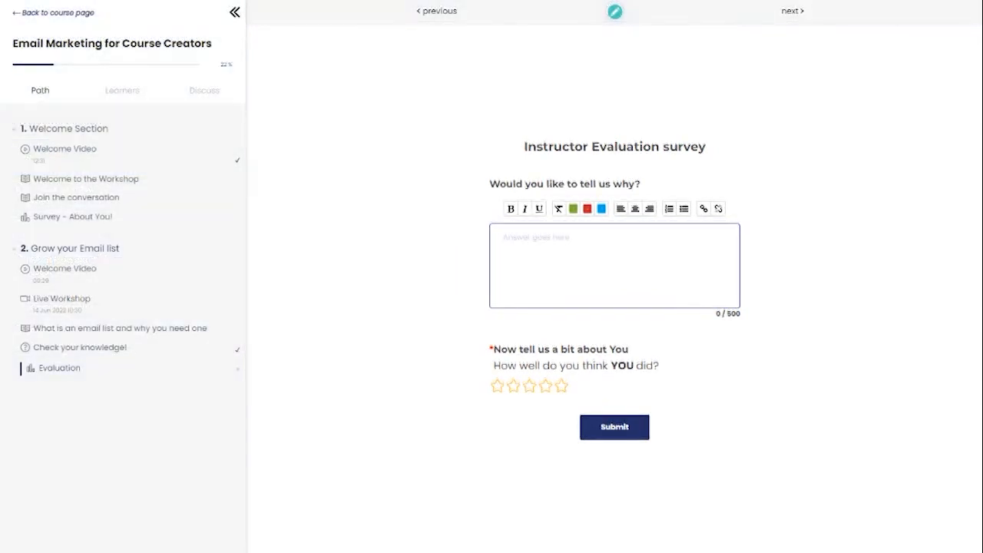
Check the course discussion feed and scroll the course player customization settings
left_click(235, 12)
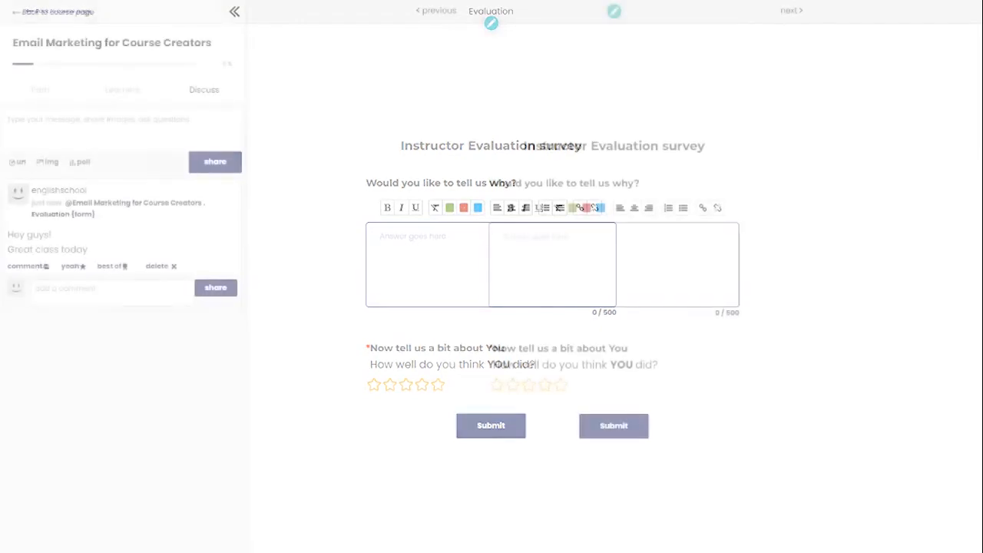
left_click(60, 89)
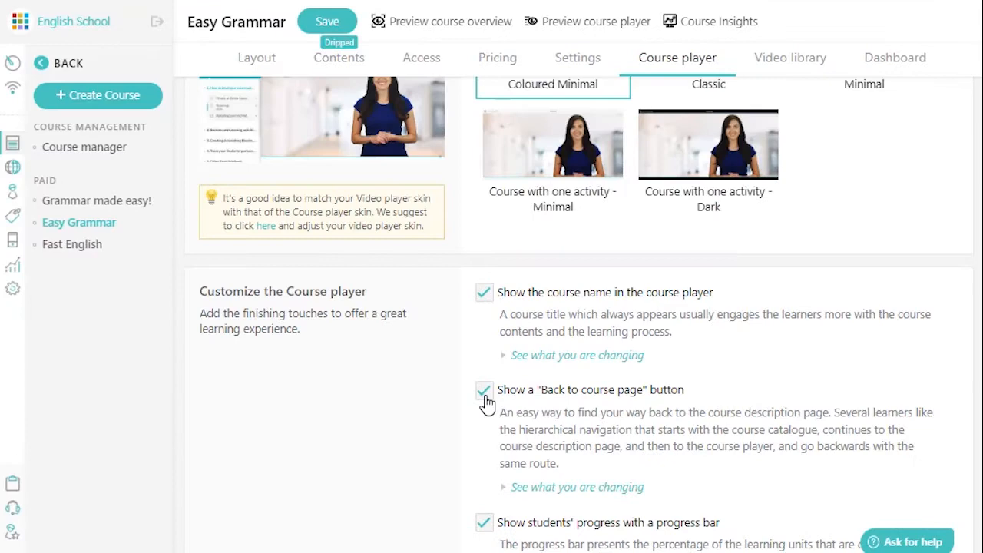
scroll("up", 3)
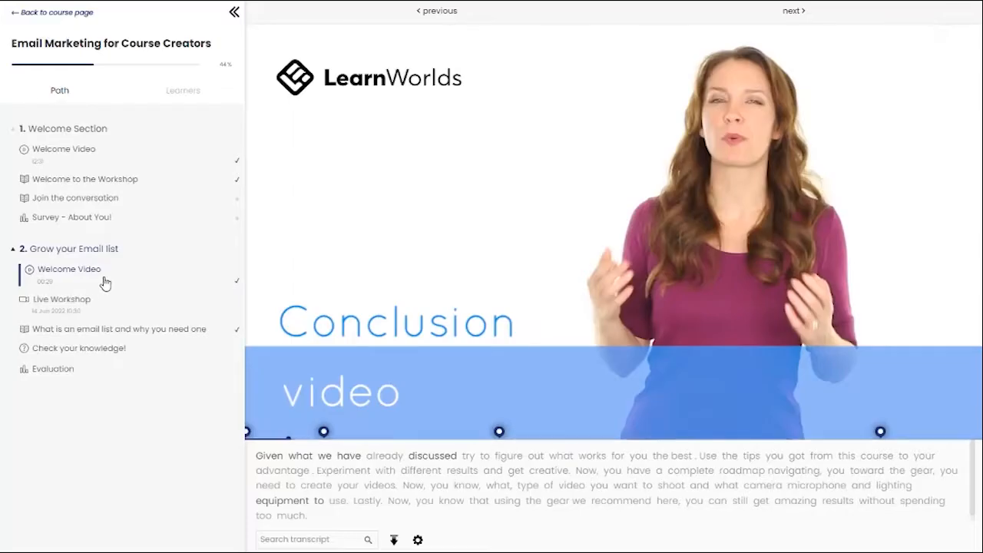
Visit Survey - About You!, Live Workshop and the email list ebook, then try Evaluation
left_click(77, 217)
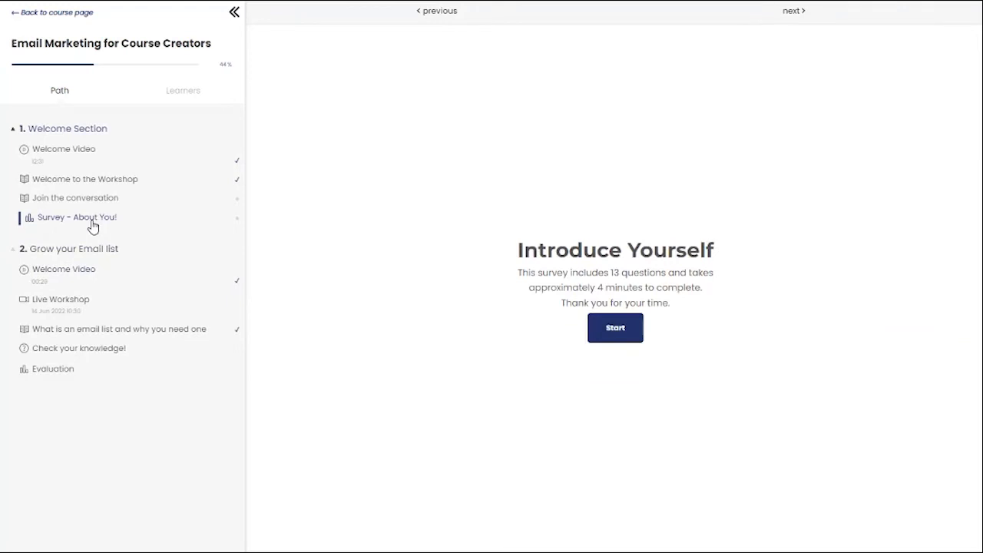
left_click(65, 299)
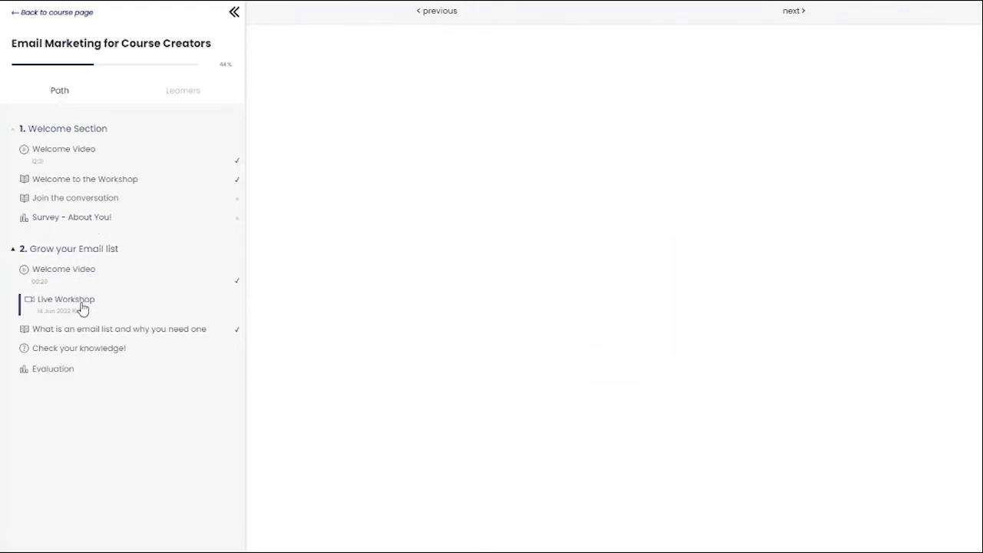
left_click(66, 299)
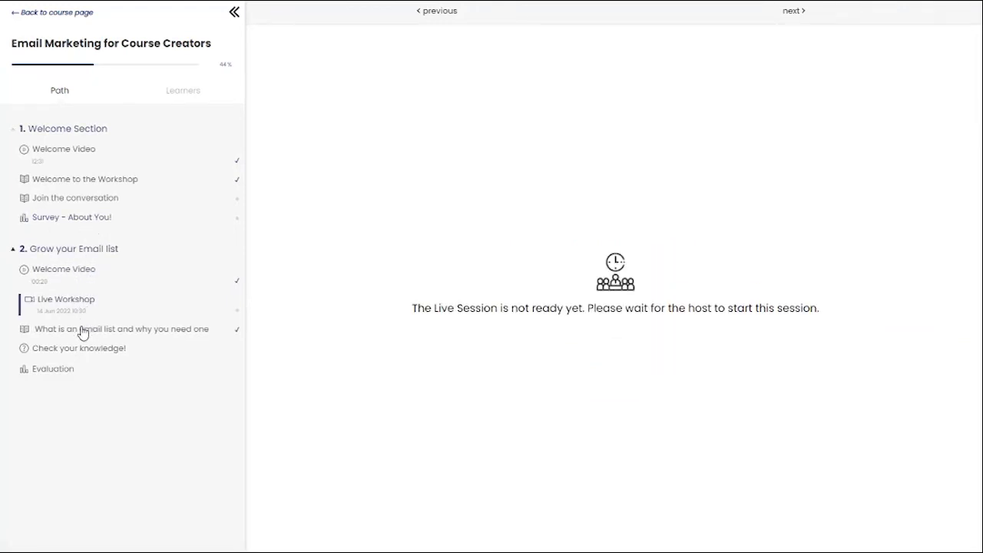
left_click(120, 328)
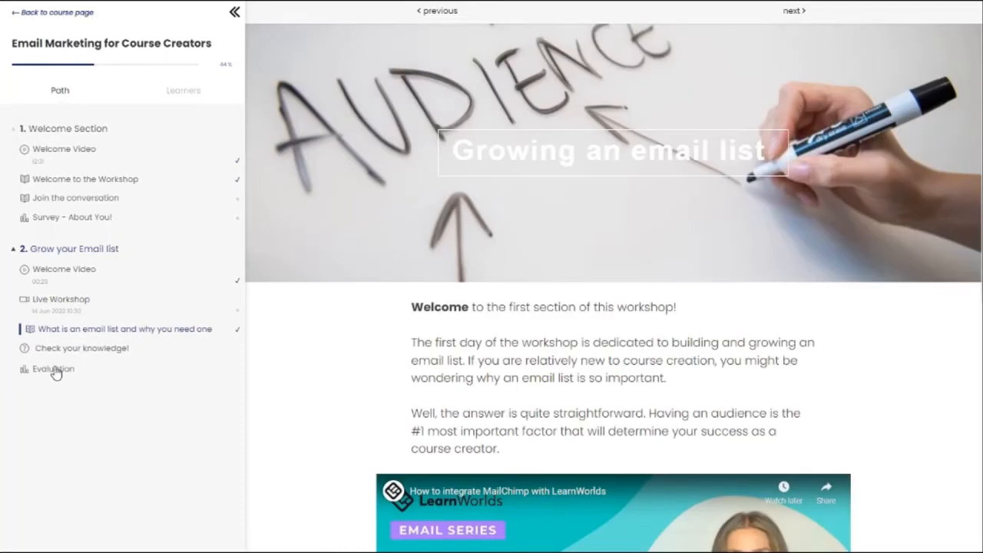
left_click(80, 348)
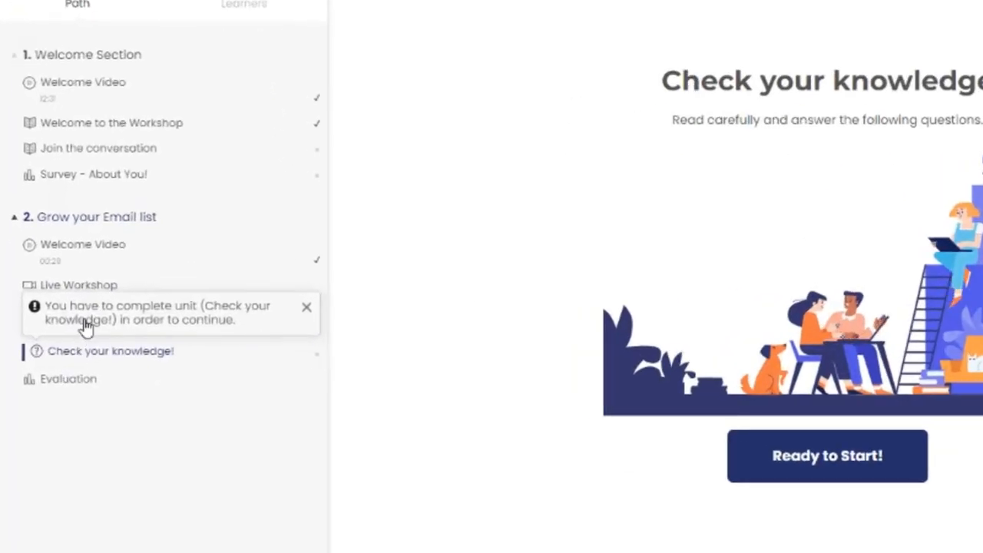